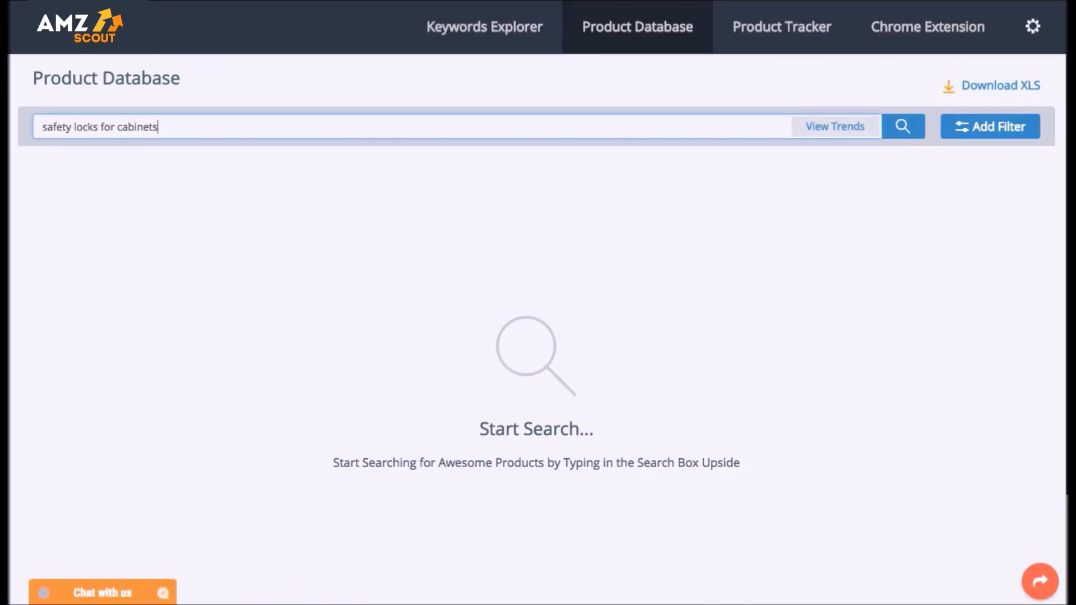
- Run the Product Database search for 'safety locks for cabinets'
left_click(902, 126)
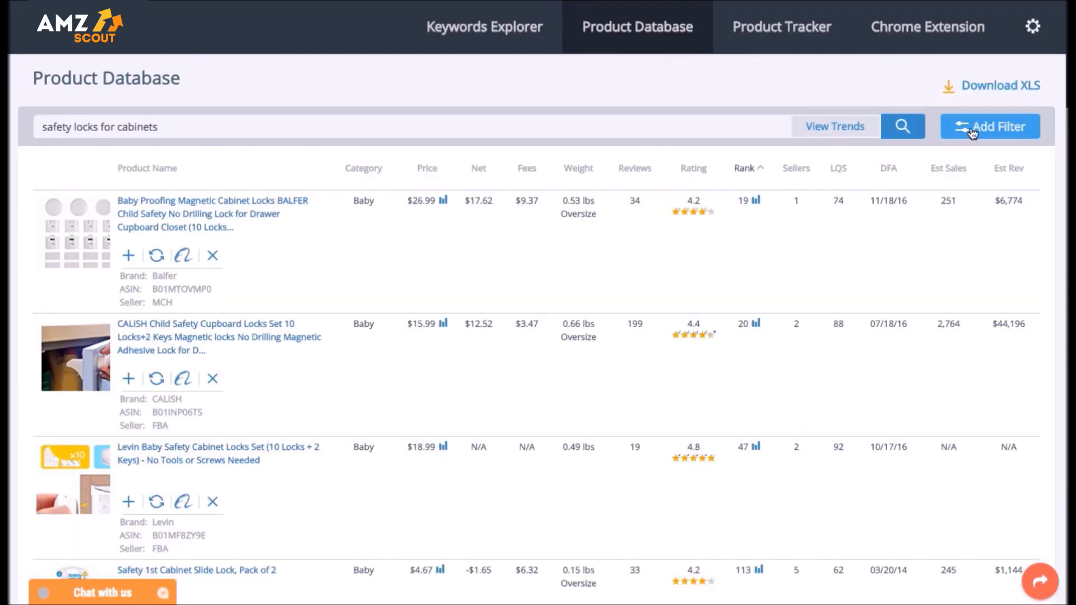
- Filter to Baby and Office Products, price 10–50, rank max 10000, reviews max 400, rating 3–4, Standard tier
left_click(989, 127)
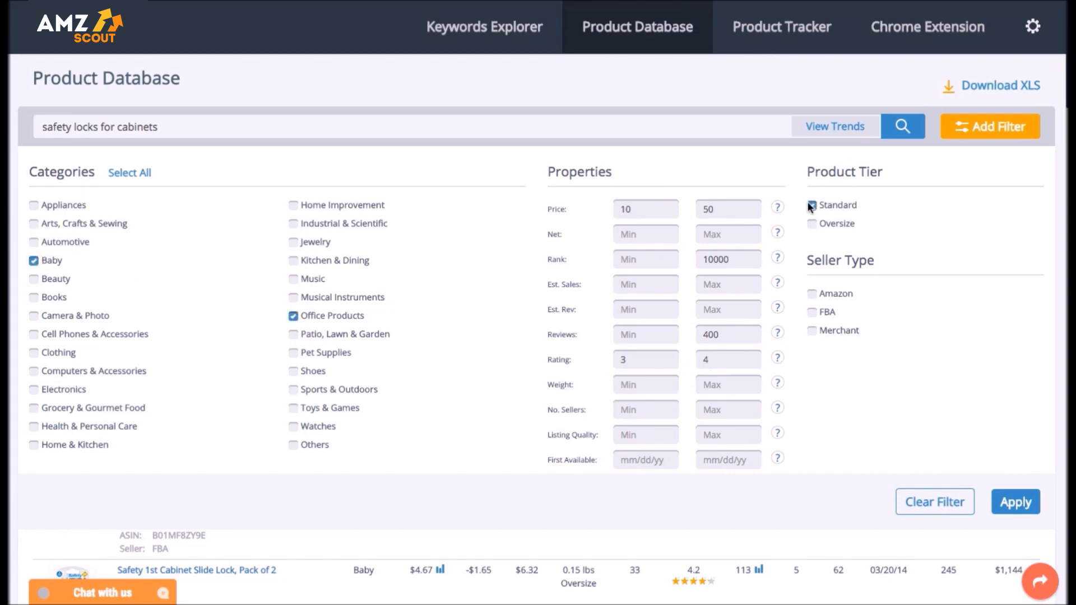
left_click(1015, 502)
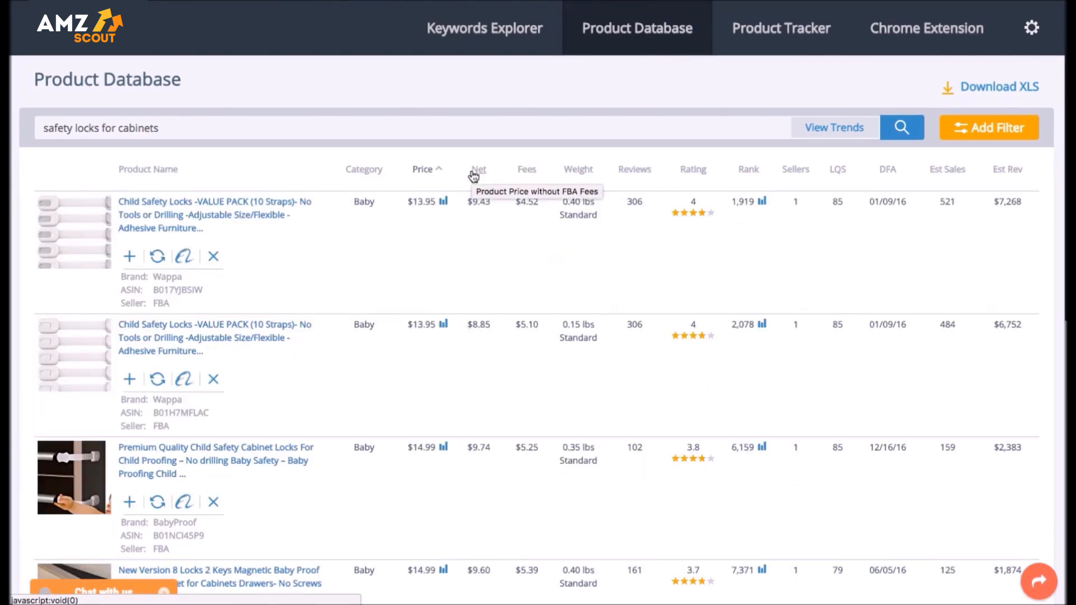
mouse_move(527, 169)
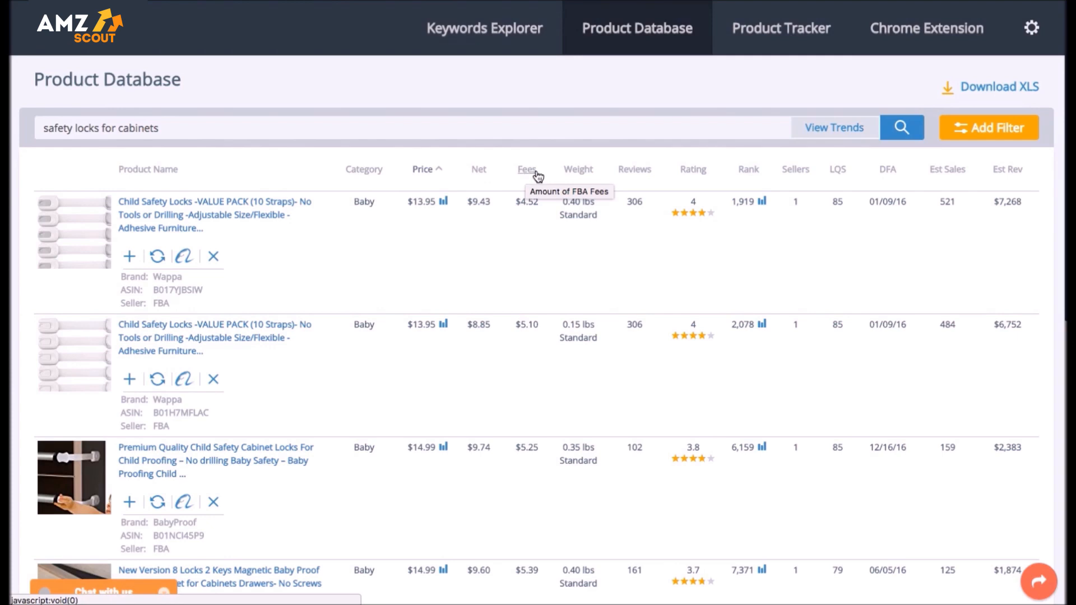
mouse_move(837, 169)
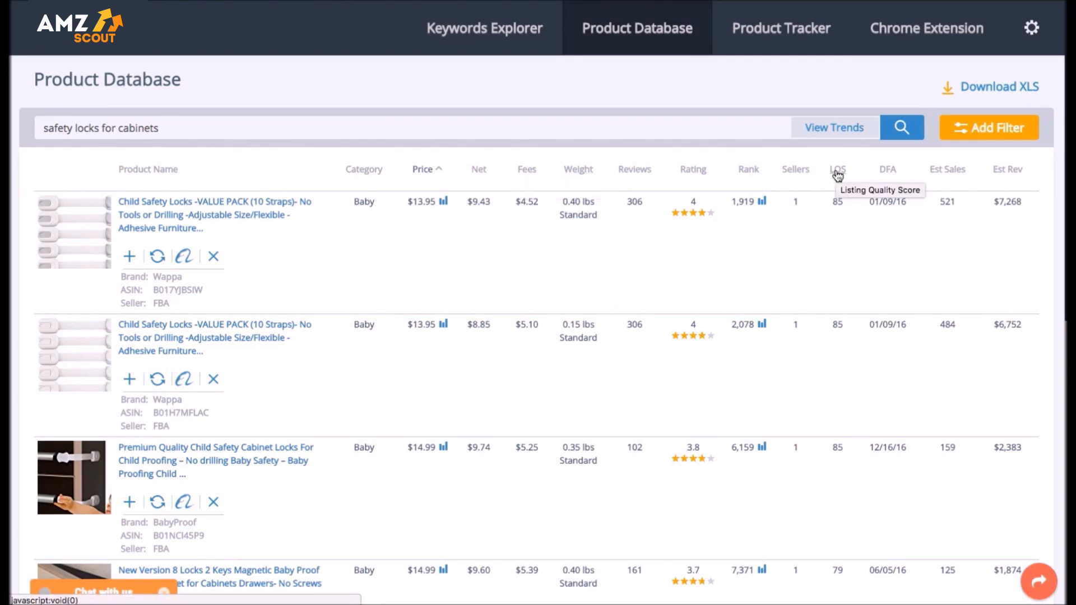
mouse_move(747, 169)
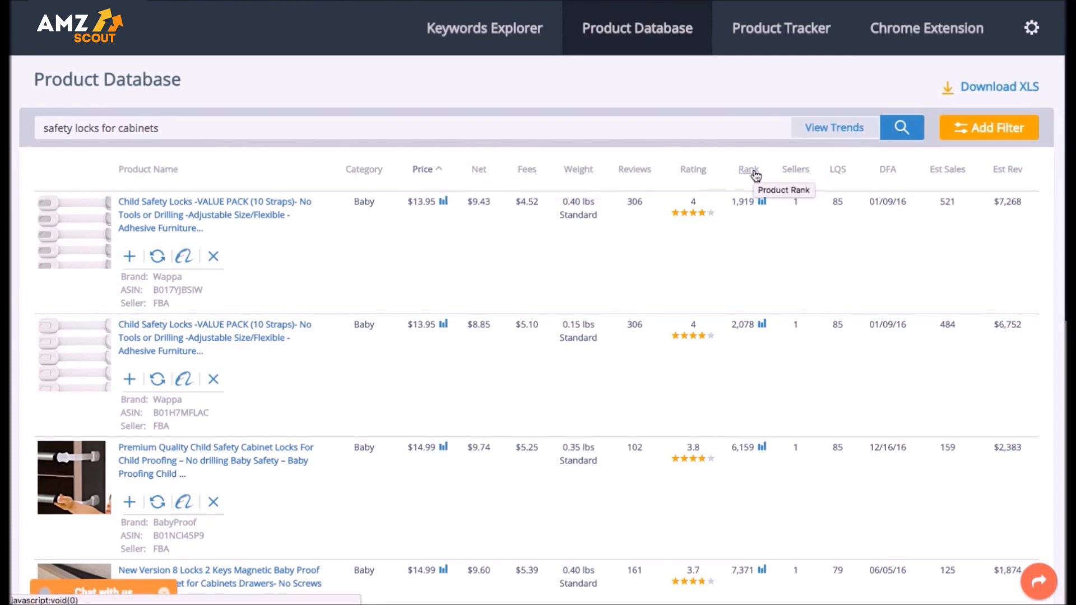
mouse_move(948, 175)
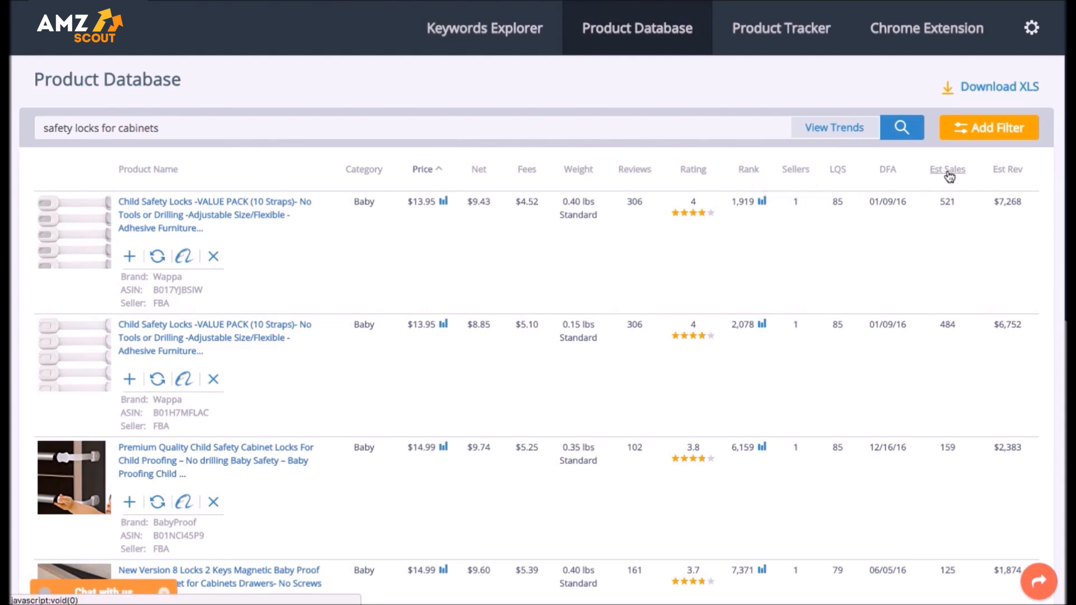
mouse_move(1008, 169)
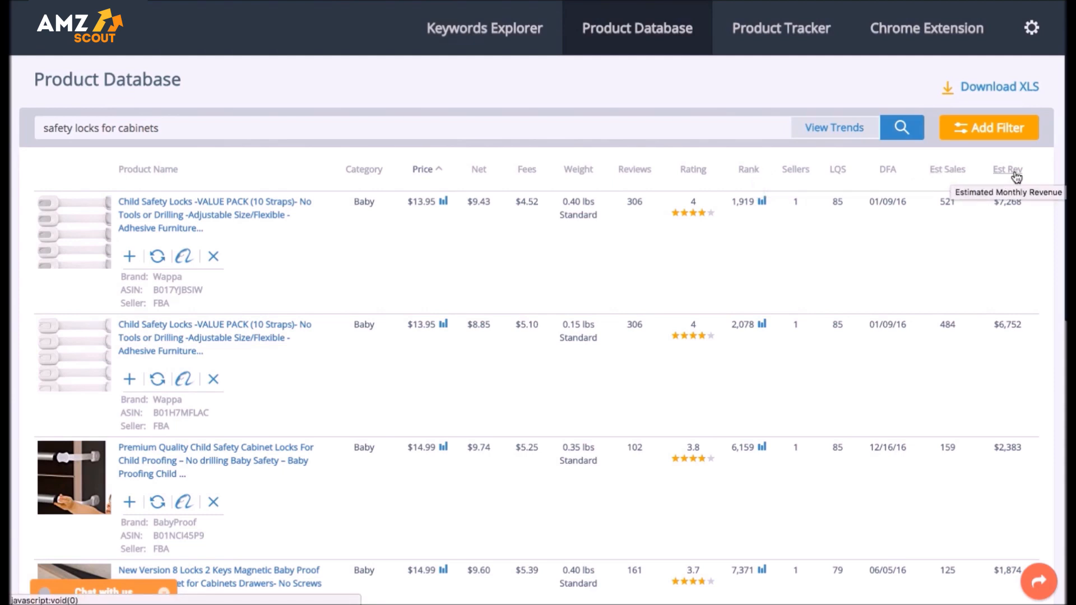
mouse_move(634, 169)
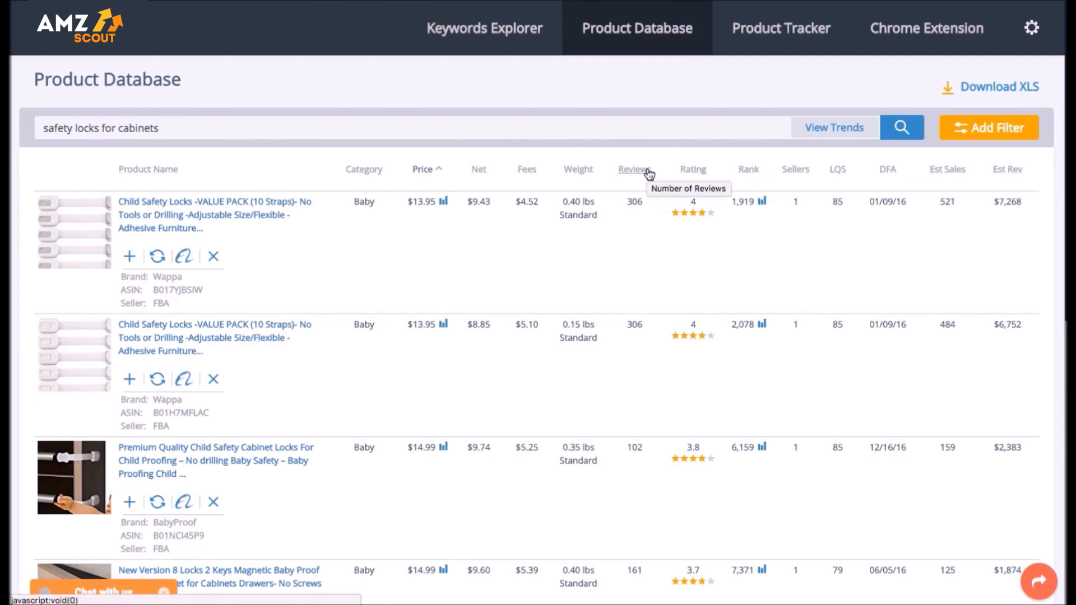
- Sort the filtered cabinet-lock results by the Rating column, highest first
left_click(688, 170)
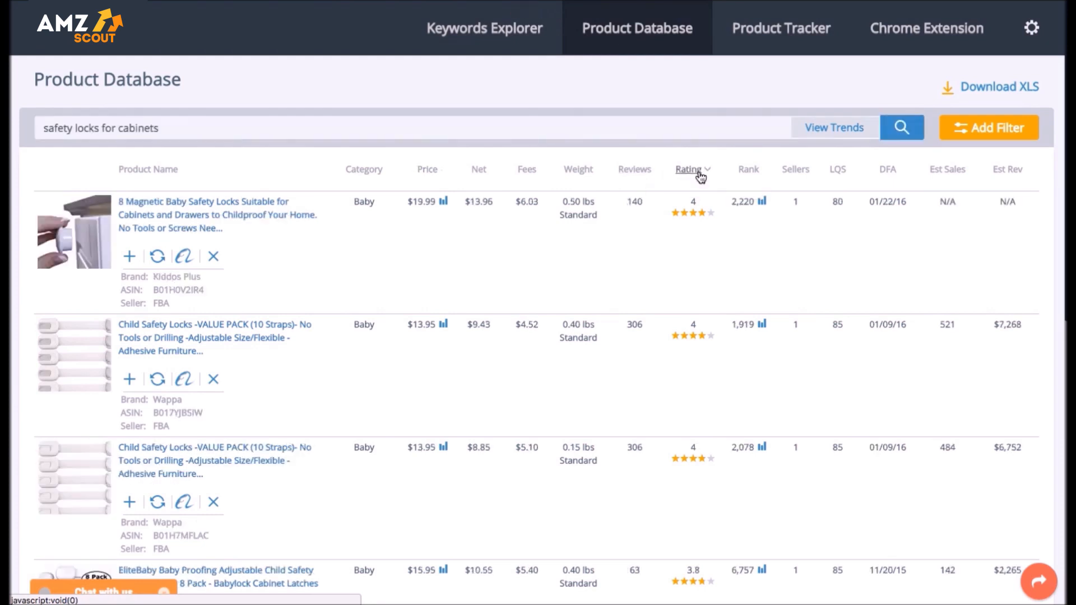
- Re-sort the results by reviews and price, then show the Child Safety Locks value pack's price history
left_click(631, 169)
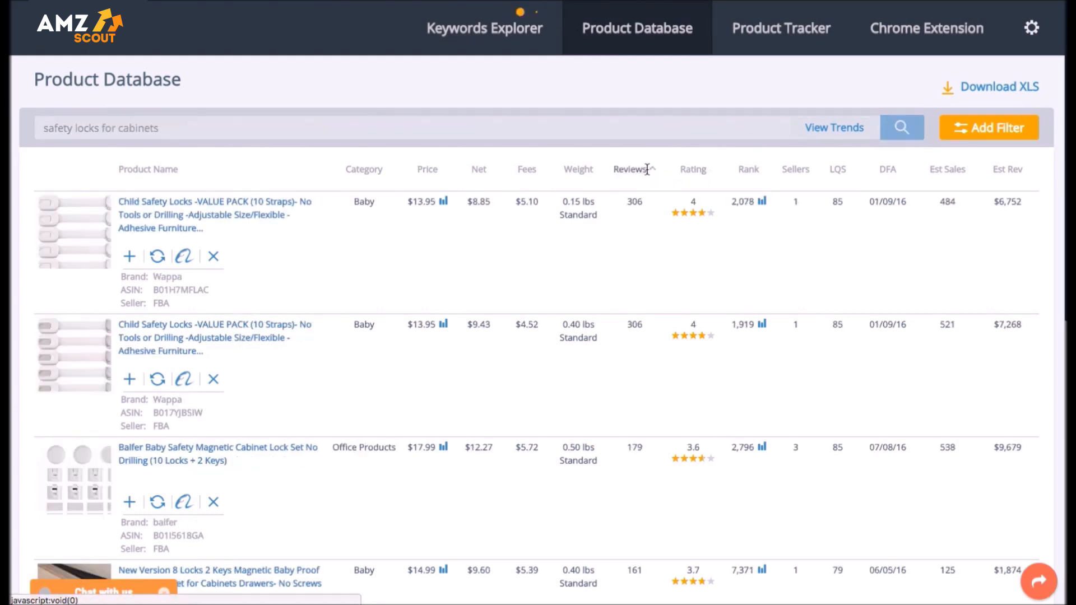
scroll("down", 3)
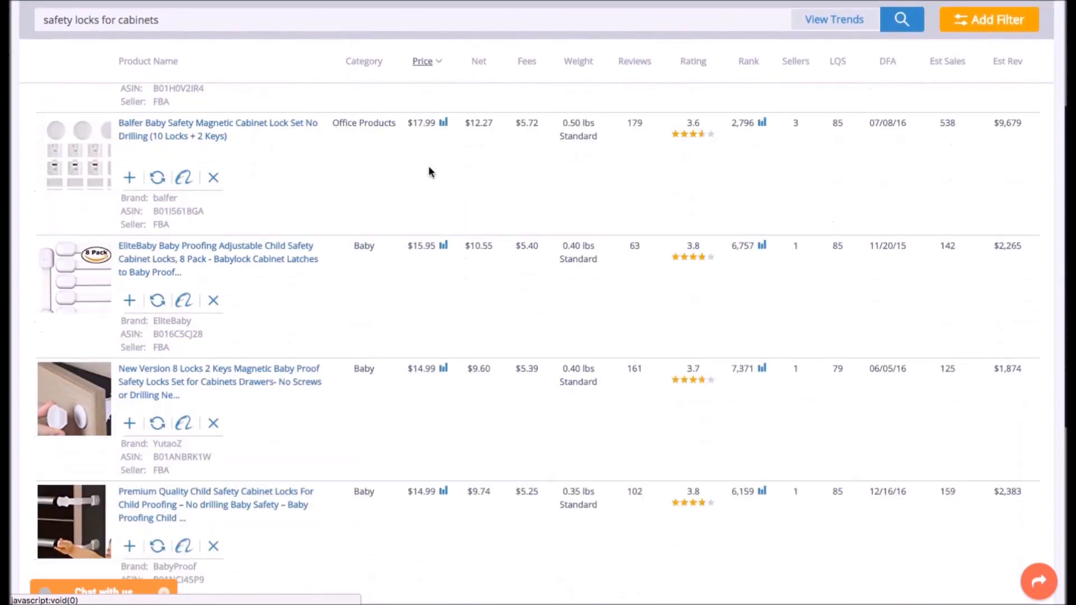
scroll("down", 3)
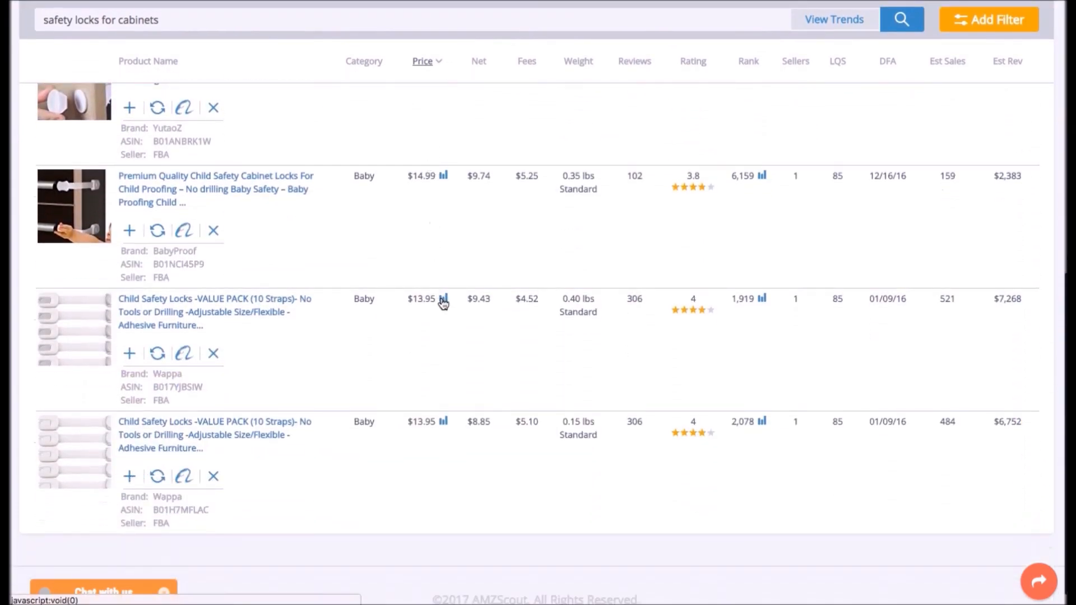
left_click(444, 298)
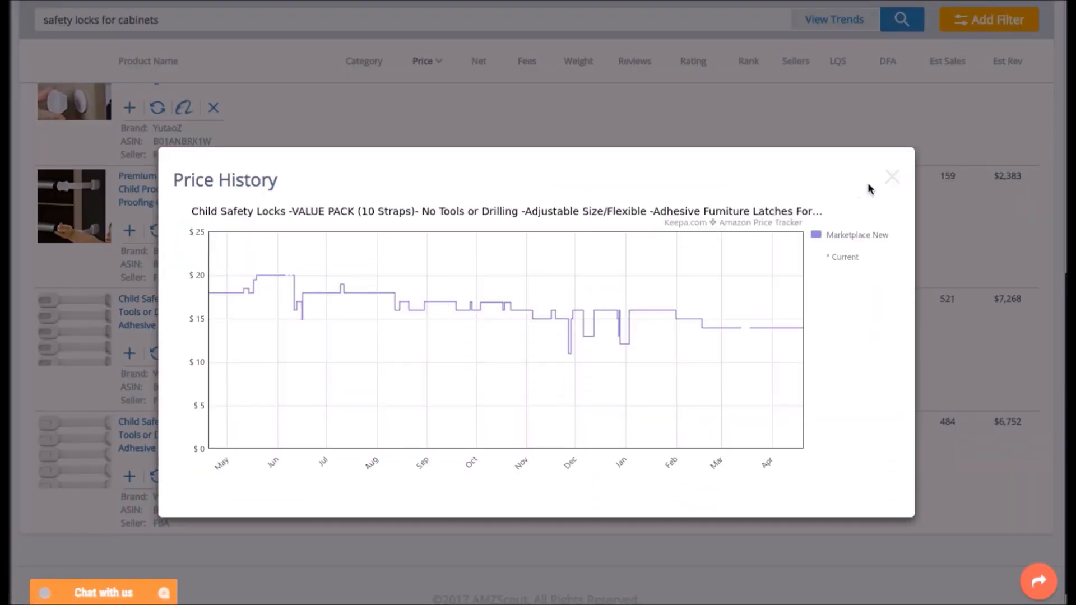
- Review the keyword's search trends and the 8 Magnetic locks rank history, closing each chart
left_click(891, 176)
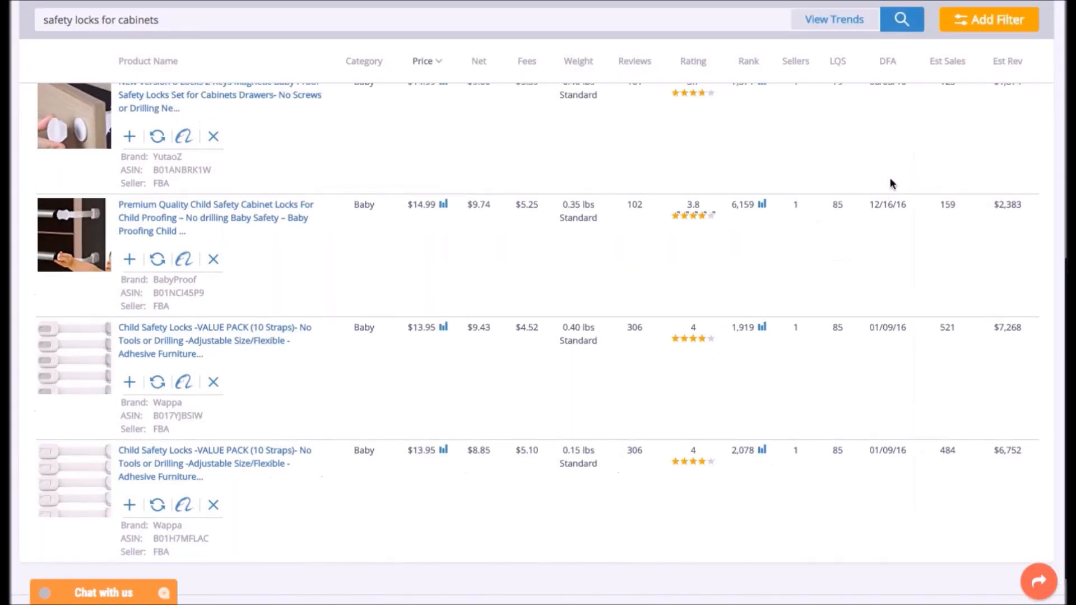
left_click(834, 19)
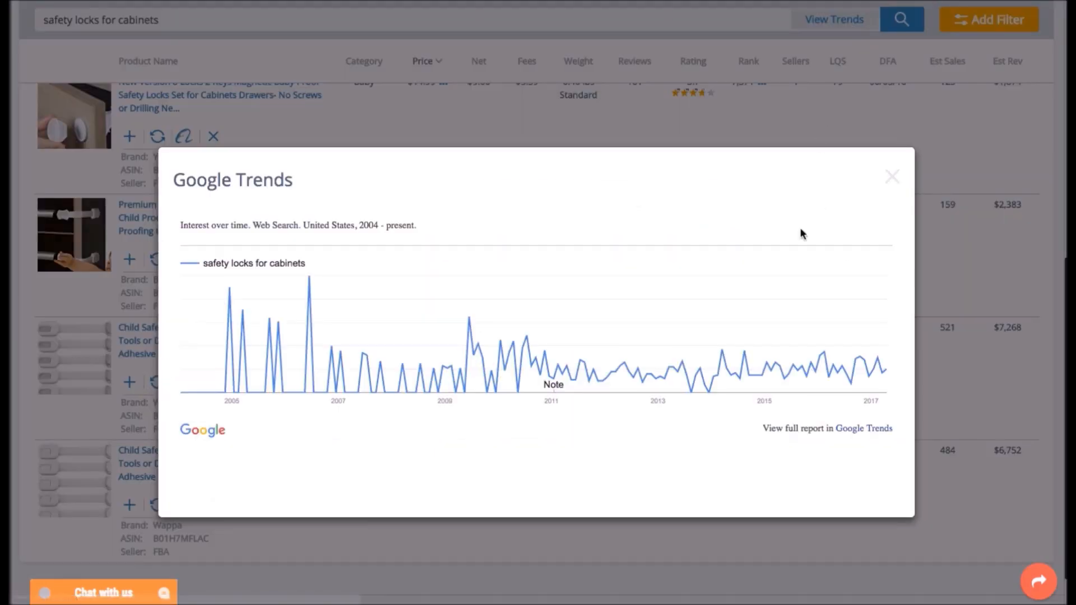
left_click(891, 176)
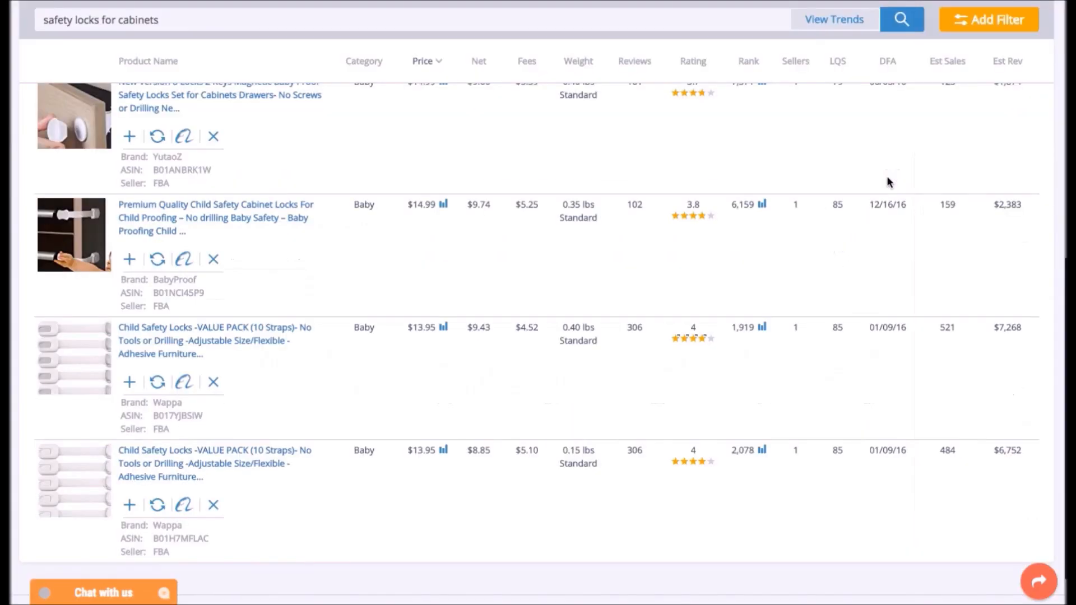
scroll("up", 3)
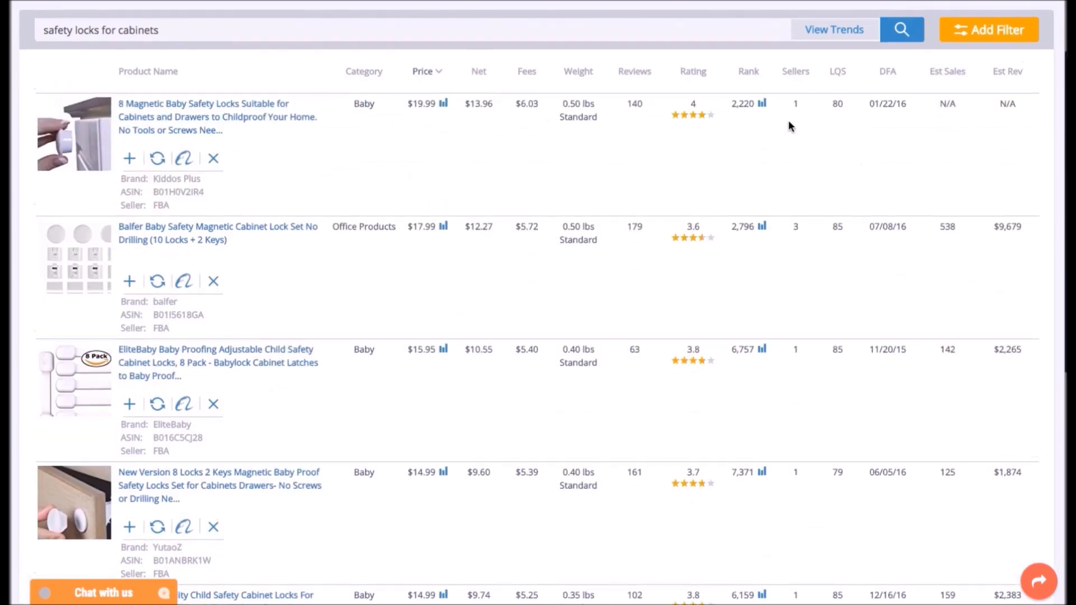
left_click(761, 103)
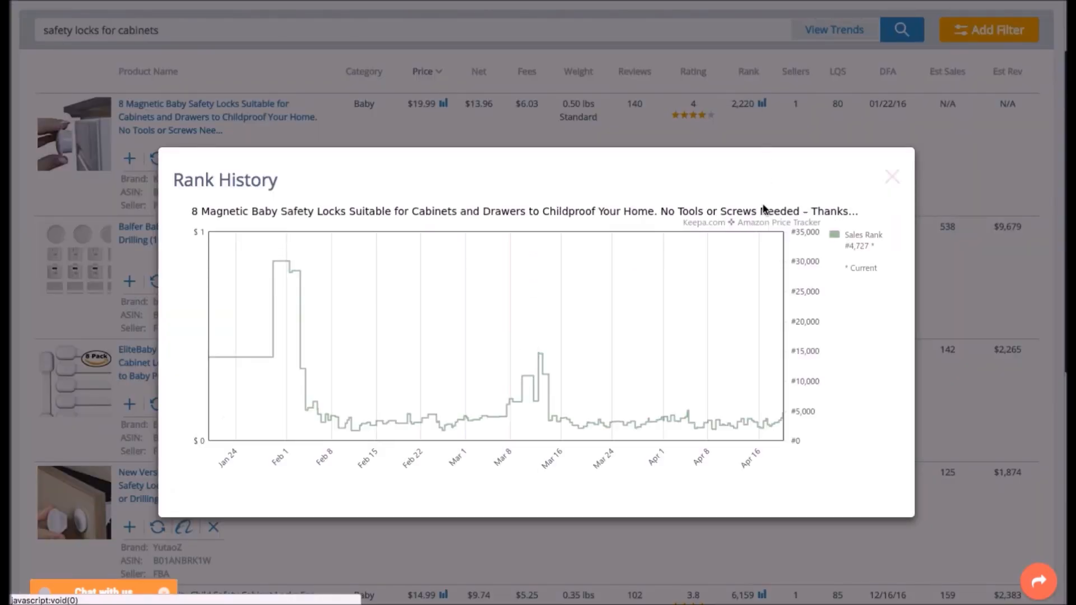
left_click(891, 176)
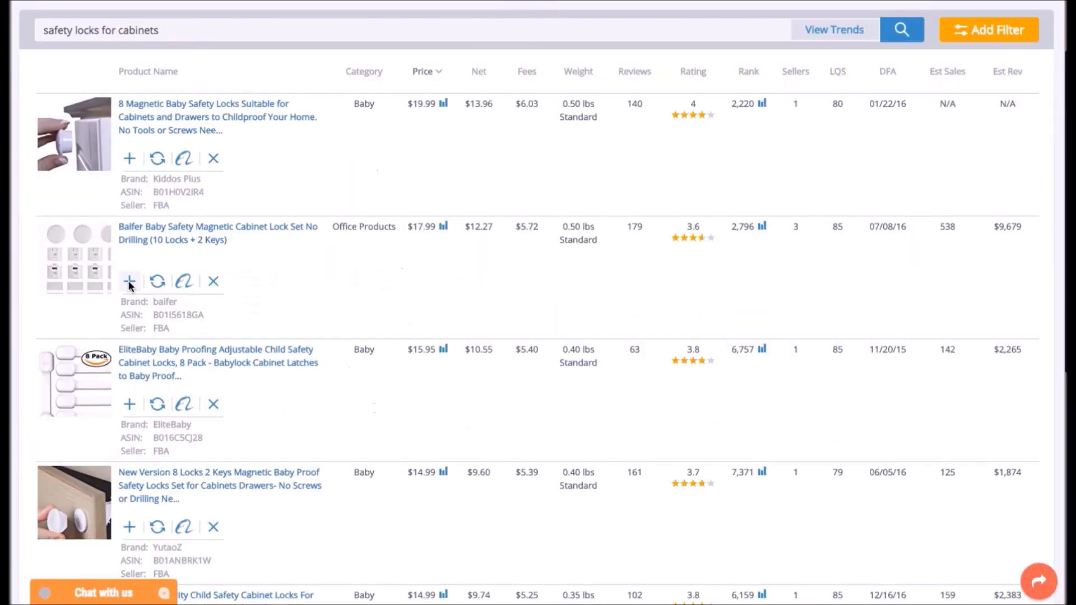
- Add the Balfer magnetic cabinet lock set to tracked products and go to Product Tracker
left_click(129, 281)
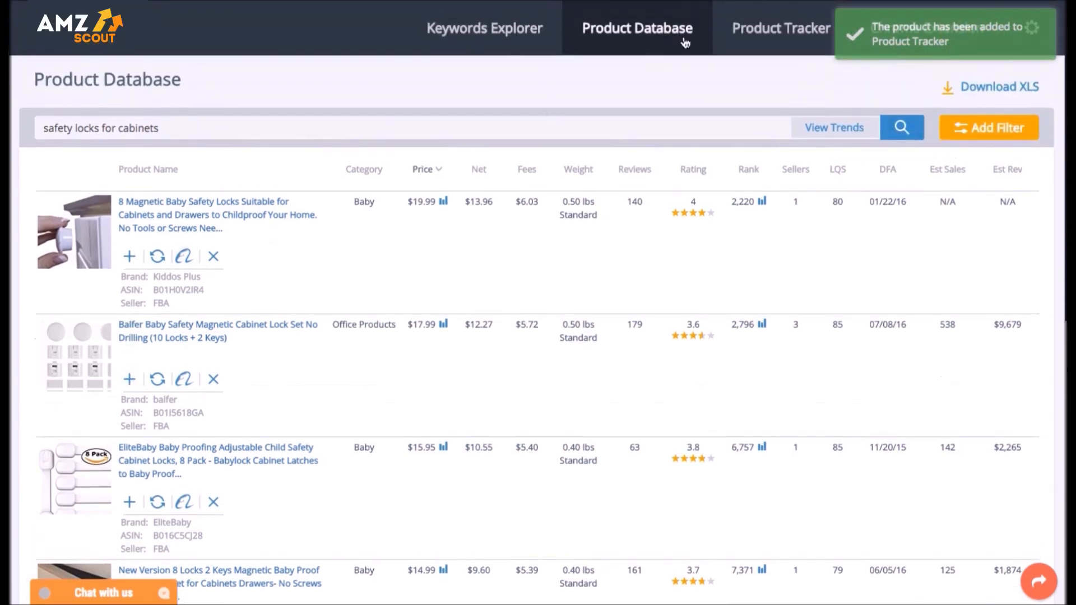
left_click(781, 28)
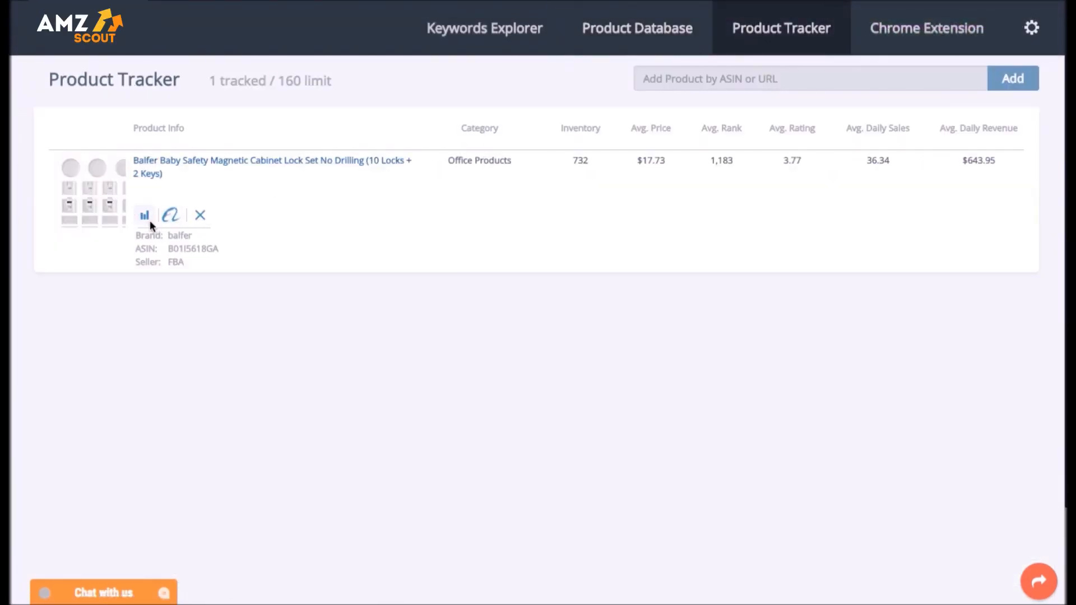
- Show the tracked Balfer lock set's daily sales and rank chart over 2 months
left_click(145, 215)
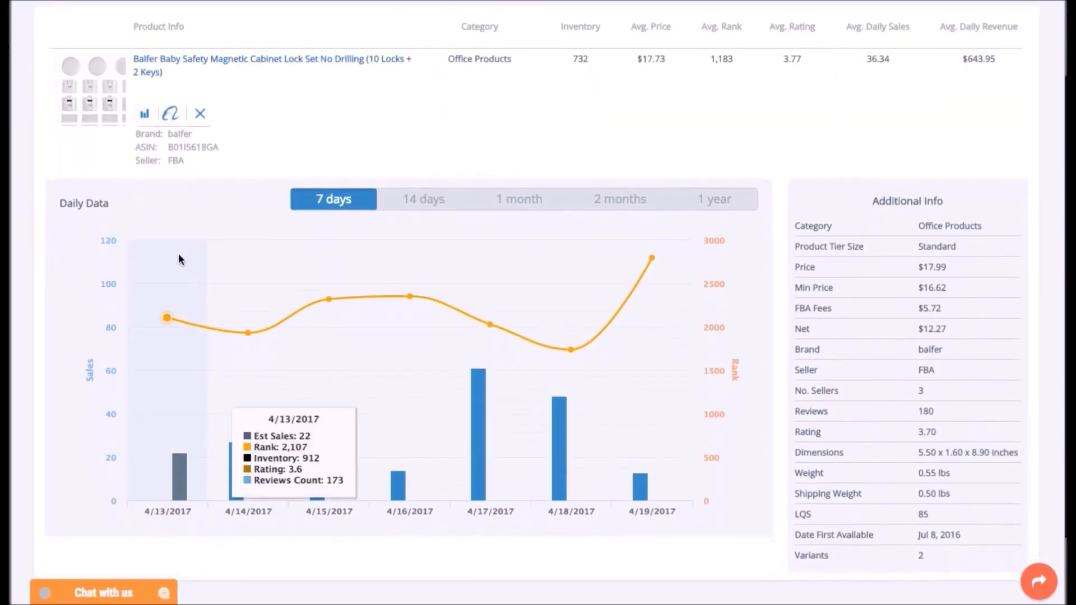
left_click(619, 200)
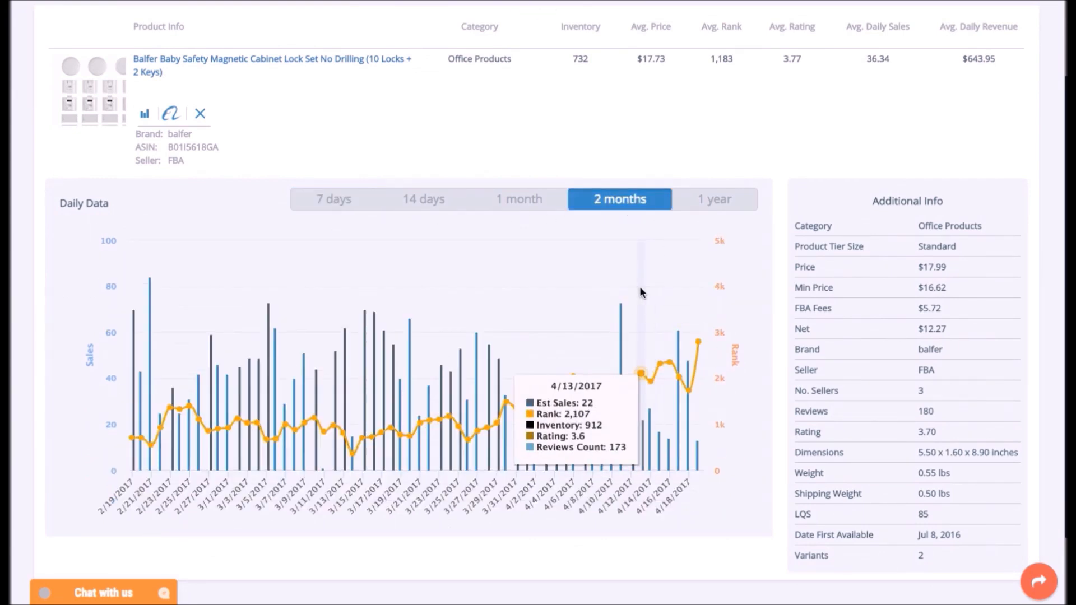
scroll("up", 3)
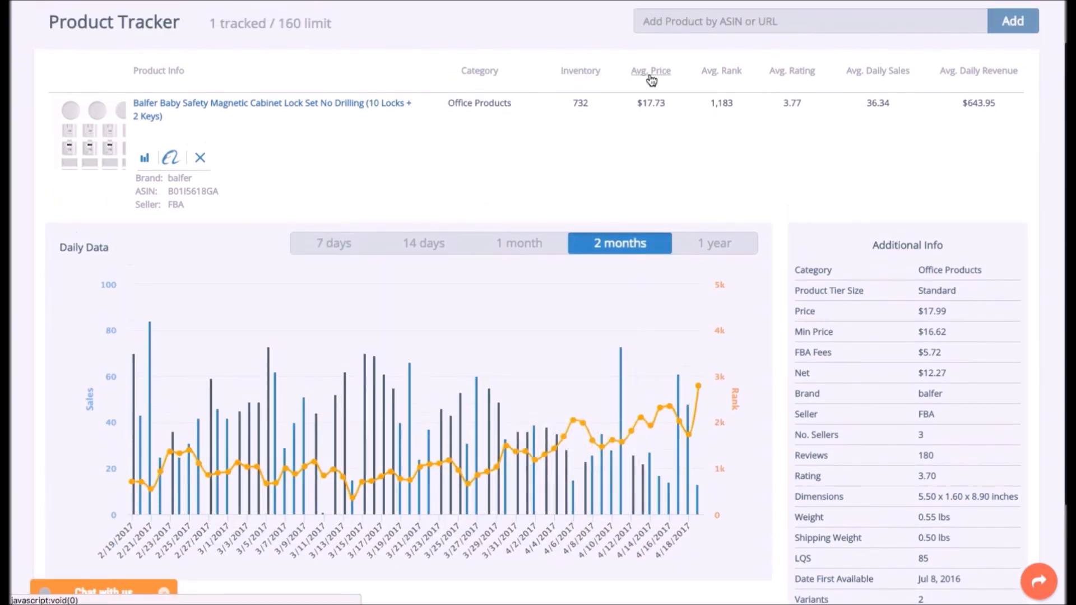
mouse_move(792, 70)
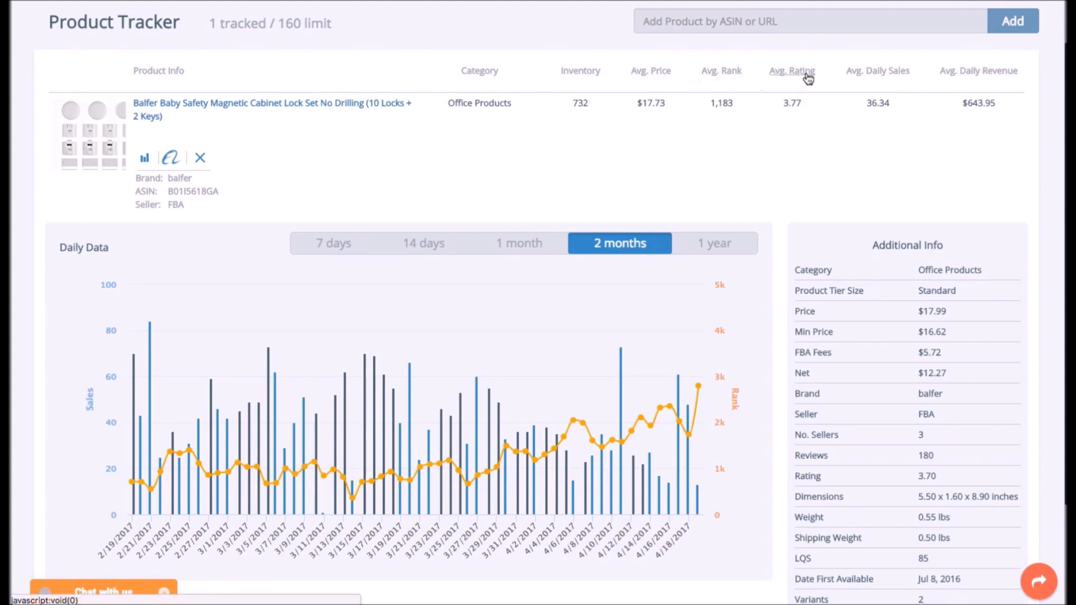
mouse_move(978, 72)
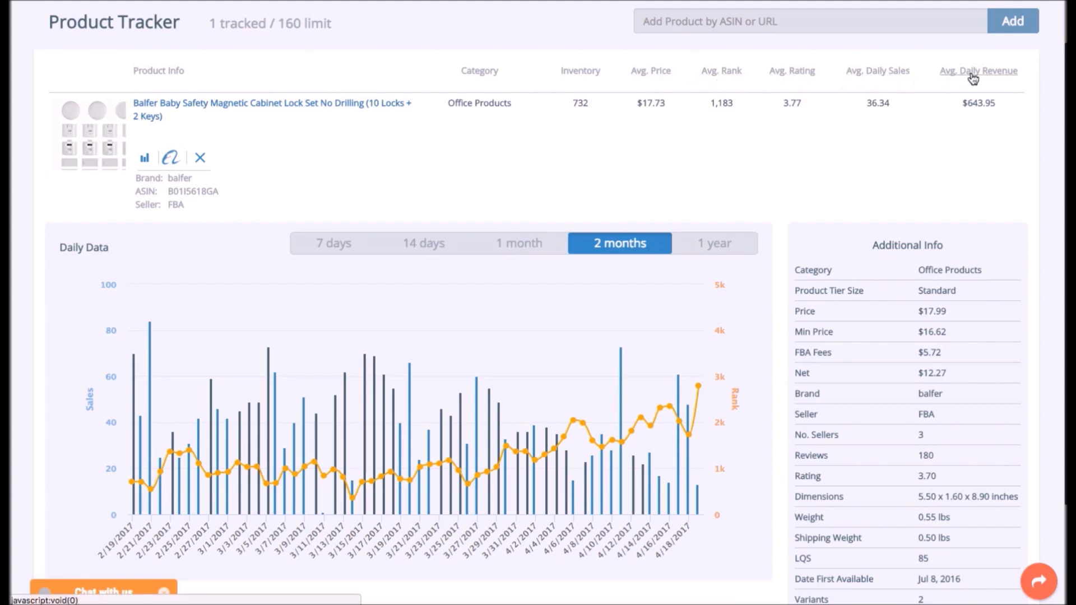